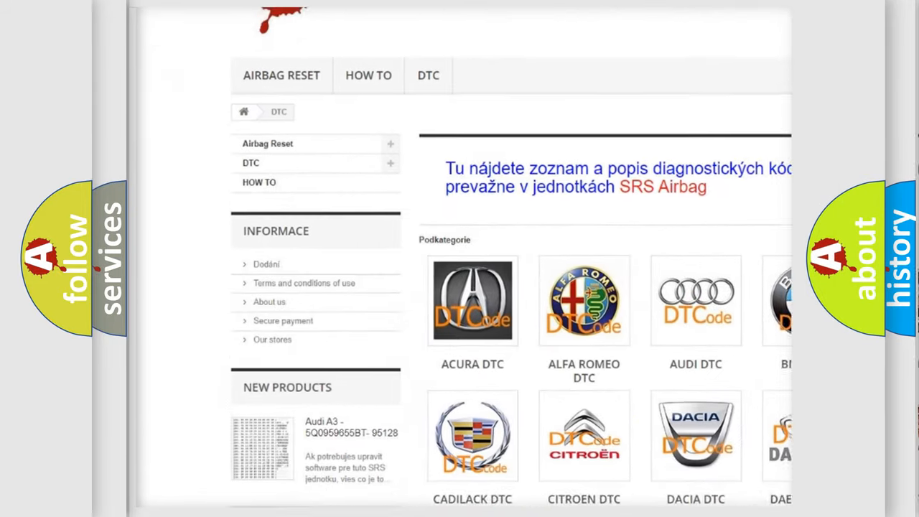
scroll("down", 3)
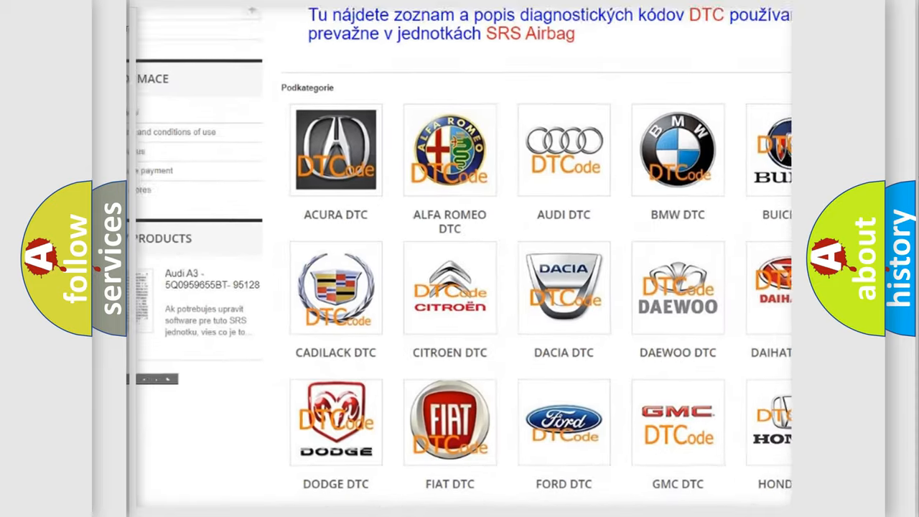
scroll("down", 3)
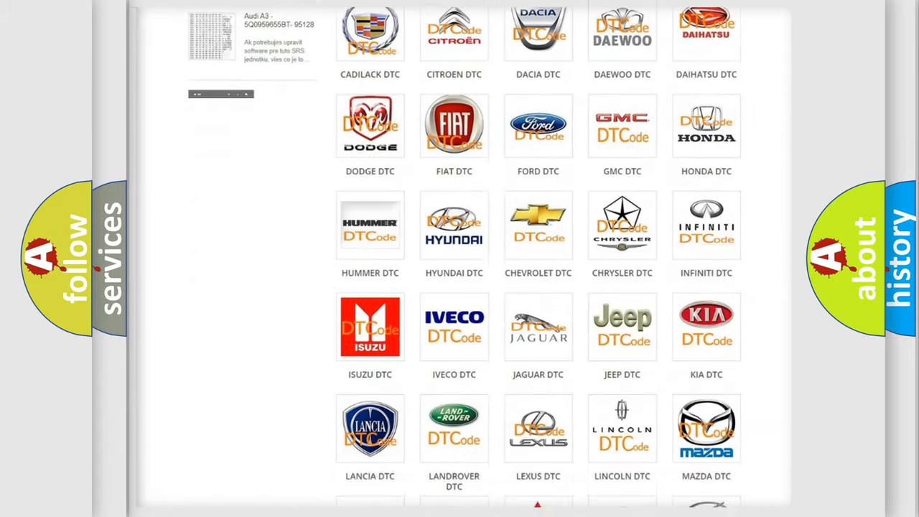
scroll("down", 3)
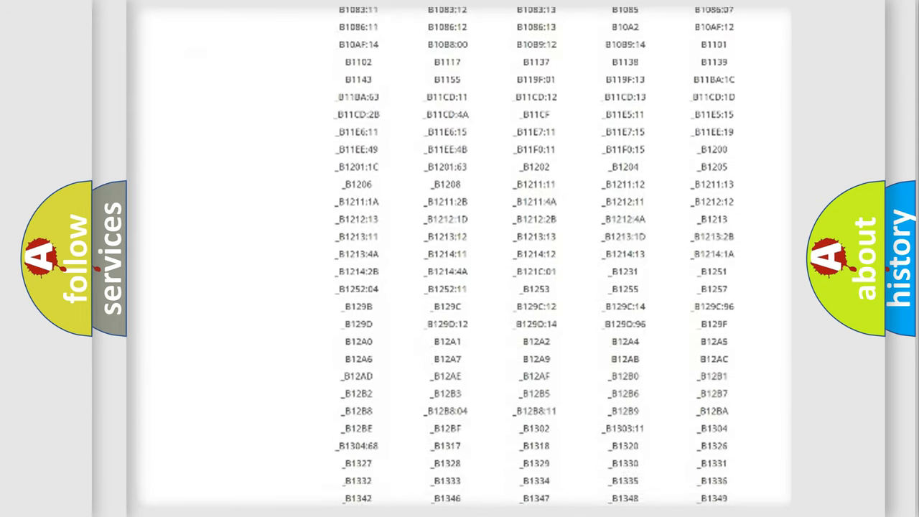
scroll("down", 3)
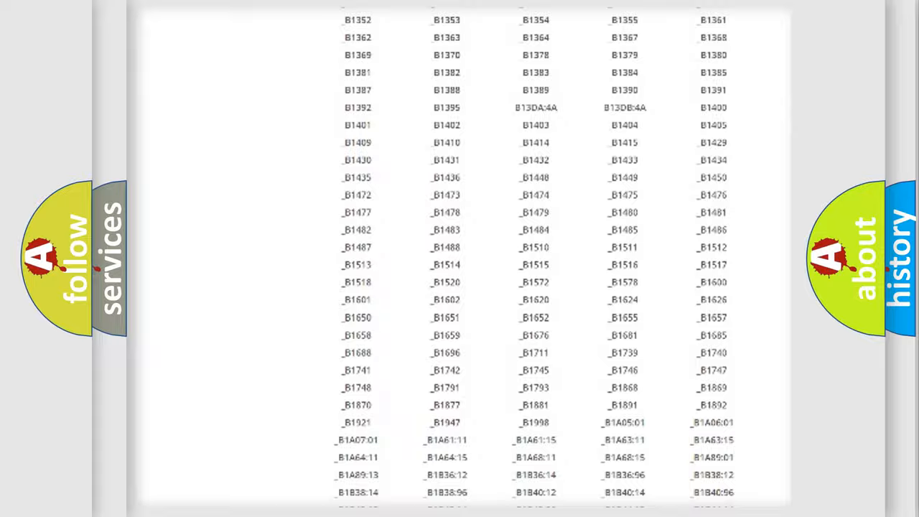